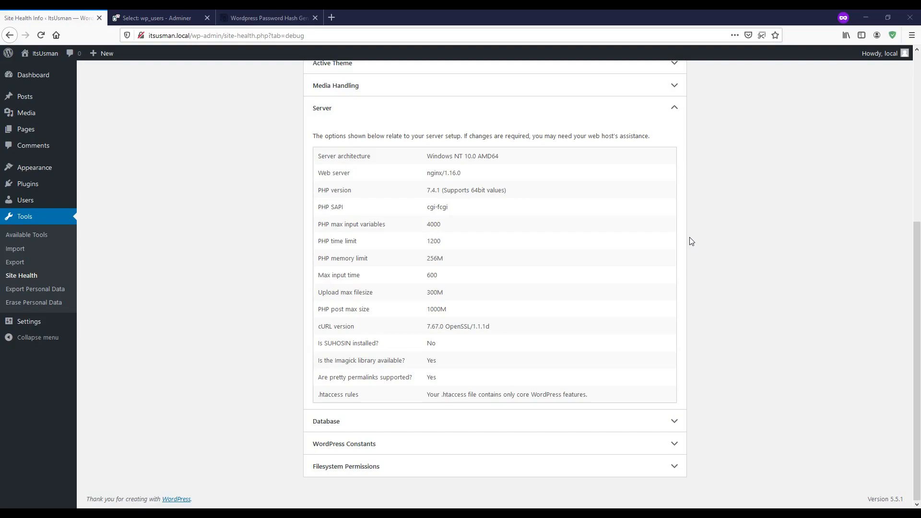
{"action": "mouse_move", "coordinate": [246, 477]}
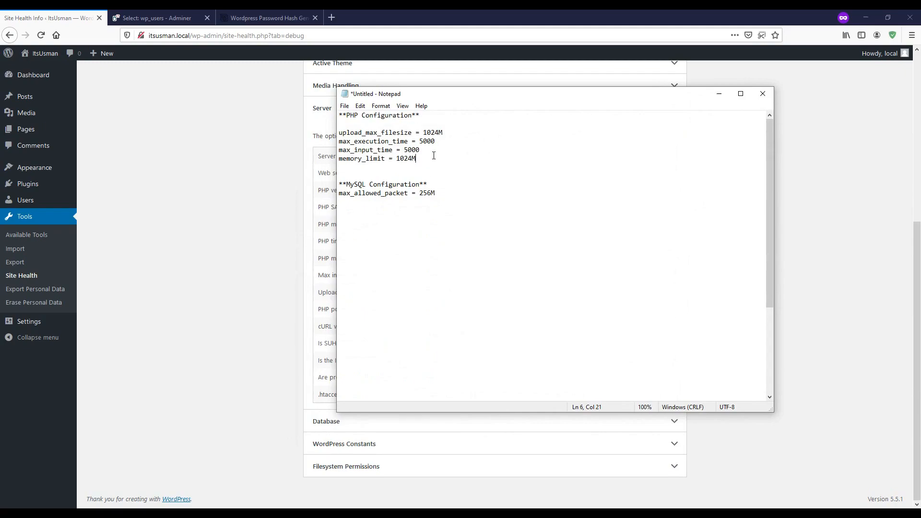
{"action": "mouse_move", "coordinate": [707, 101]}
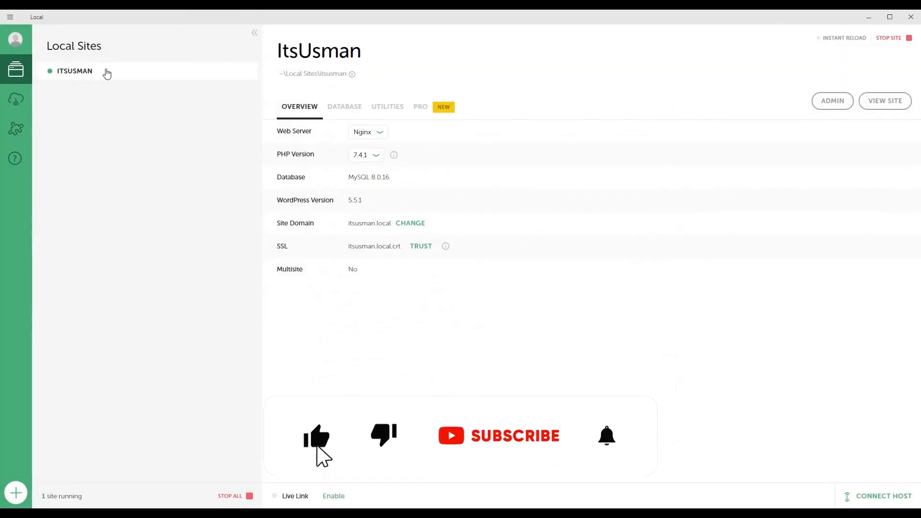
Step: Open the ITSUSMAN site's folder in File Explorer using Local's Show Folder option
{"action": "right_click", "coordinate": [75, 71]}
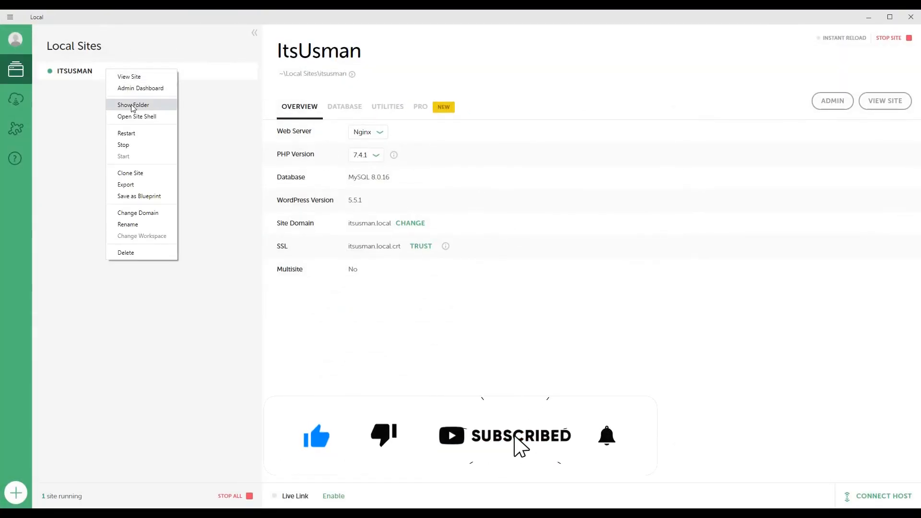
{"action": "left_click", "coordinate": [133, 105]}
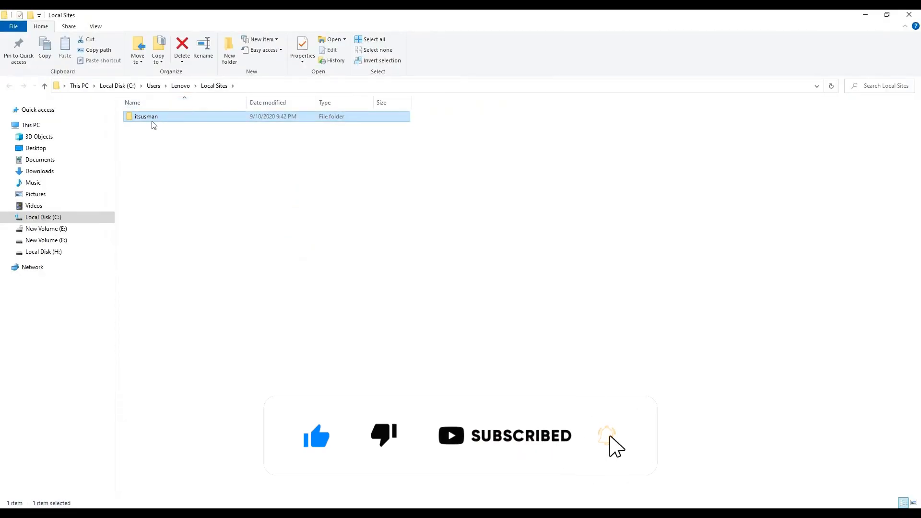
Step: Navigate into itsusman\conf\php and bring up php.ini.hbs's context menu
{"action": "double_click", "coordinate": [146, 116]}
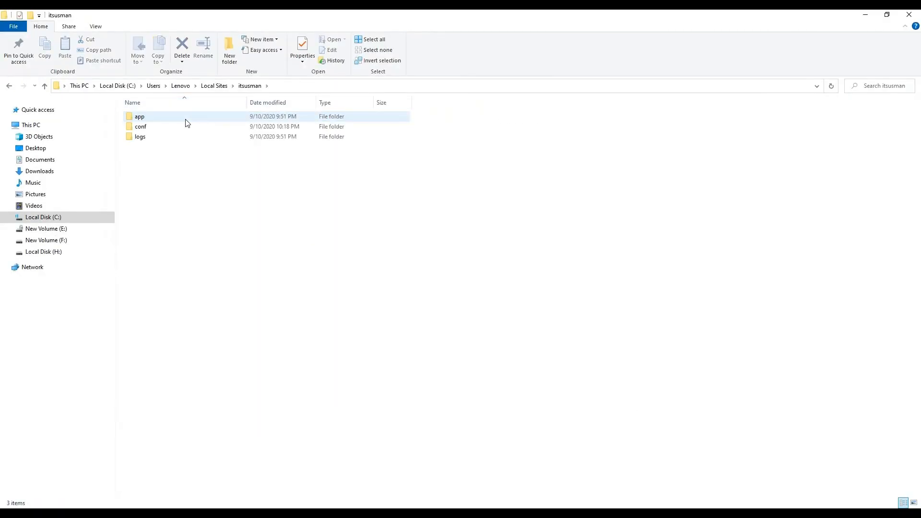
{"action": "mouse_move", "coordinate": [149, 127]}
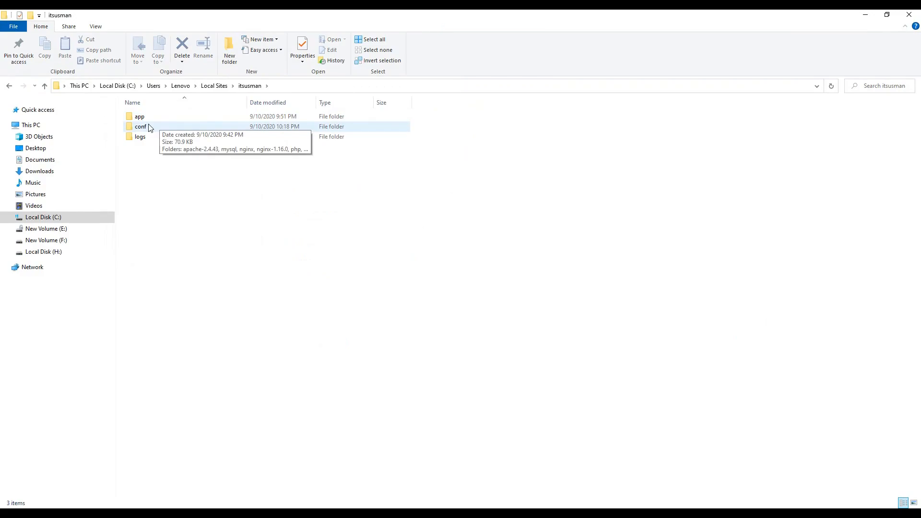
{"action": "double_click", "coordinate": [141, 126]}
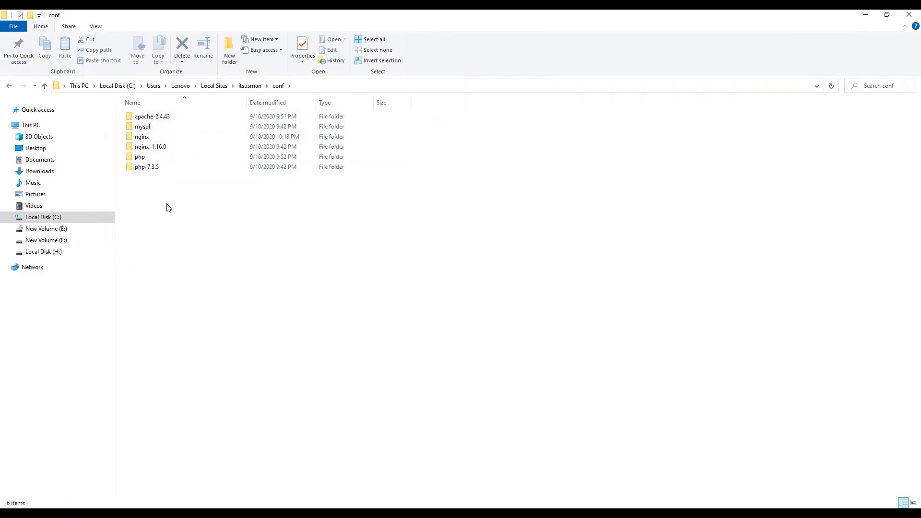
{"action": "mouse_move", "coordinate": [178, 200]}
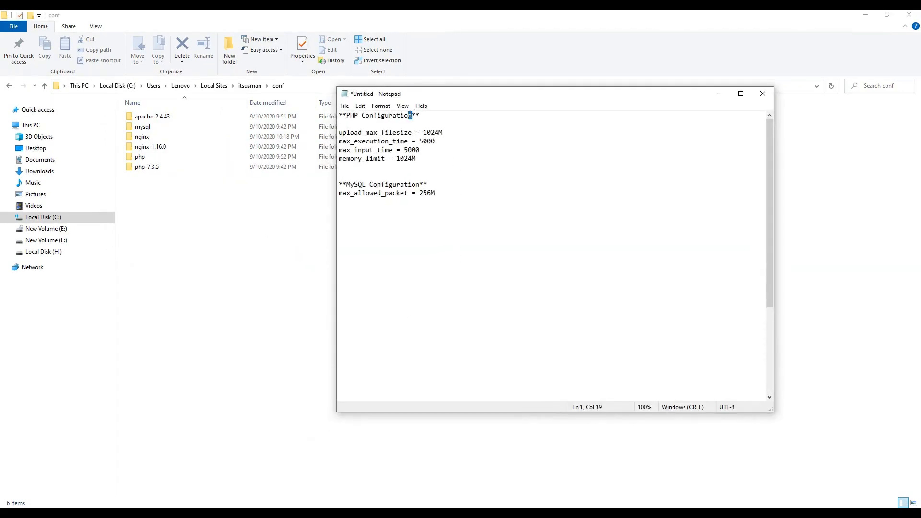
{"action": "left_click", "coordinate": [146, 167]}
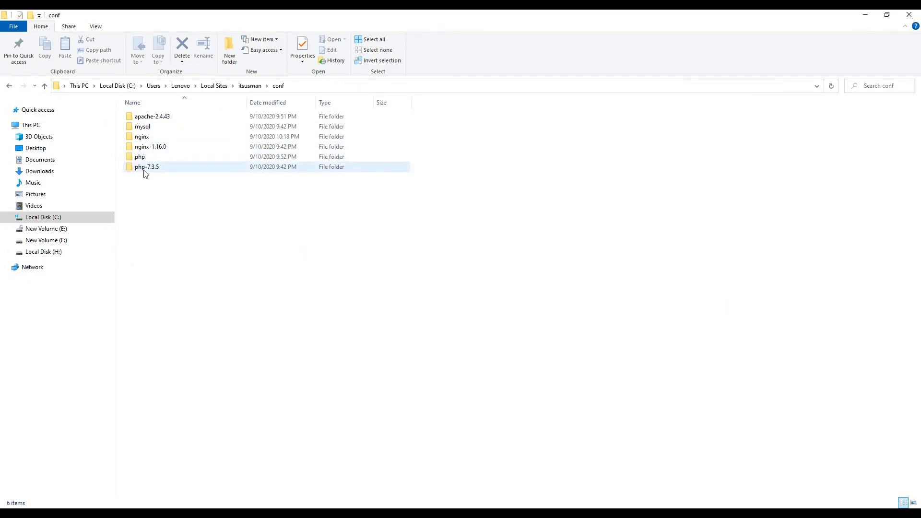
{"action": "mouse_move", "coordinate": [147, 167]}
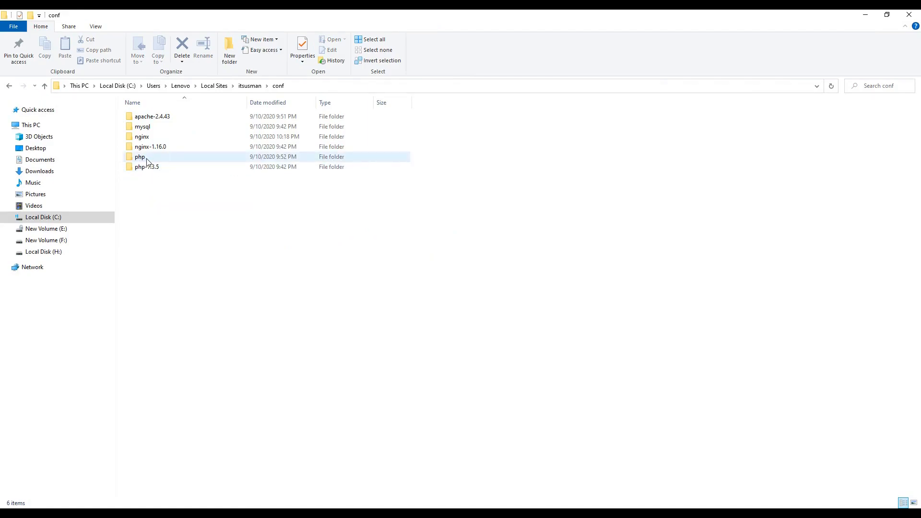
{"action": "mouse_move", "coordinate": [141, 157]}
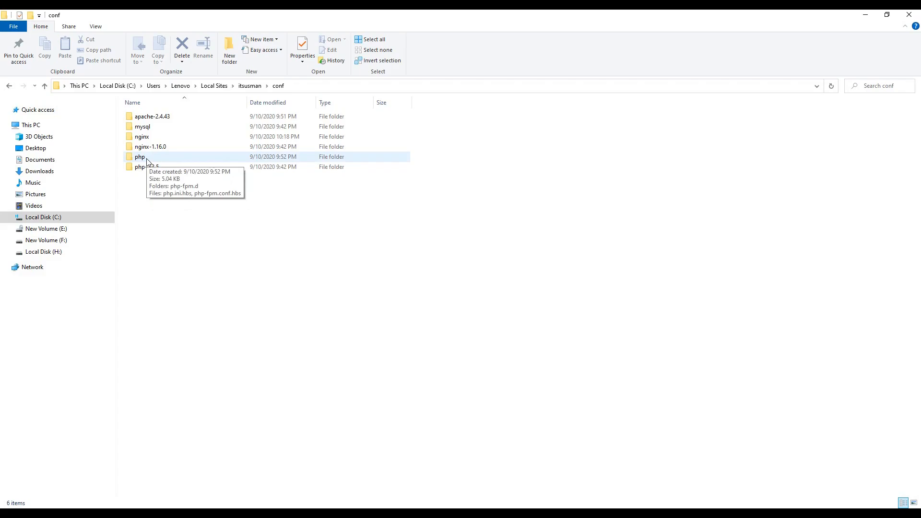
{"action": "double_click", "coordinate": [140, 157]}
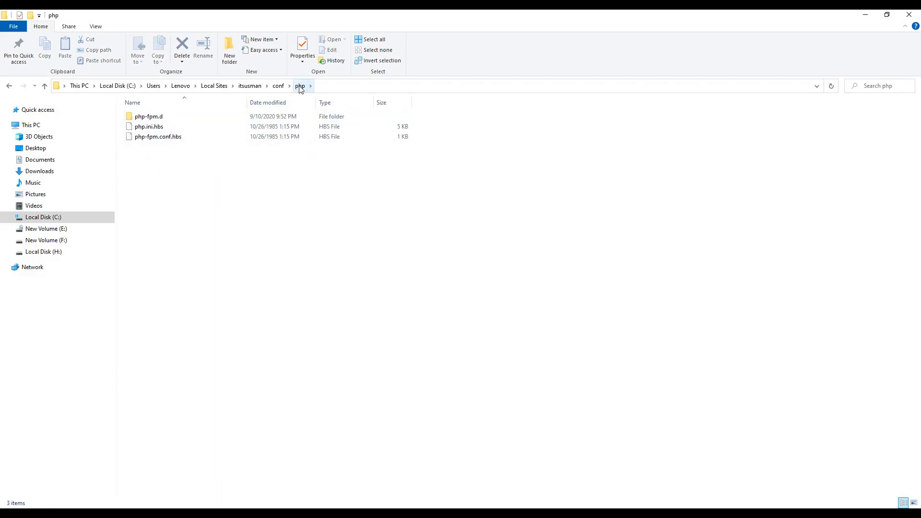
{"action": "left_click", "coordinate": [149, 126]}
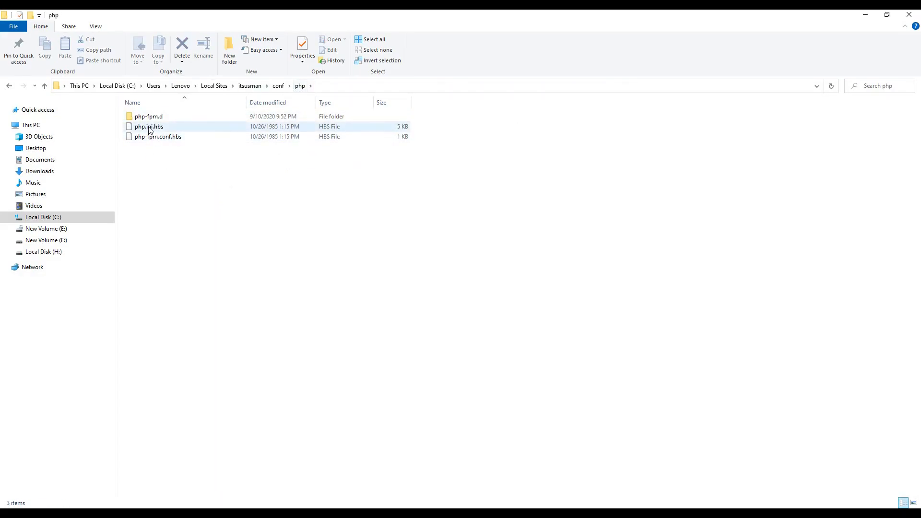
{"action": "mouse_move", "coordinate": [156, 129]}
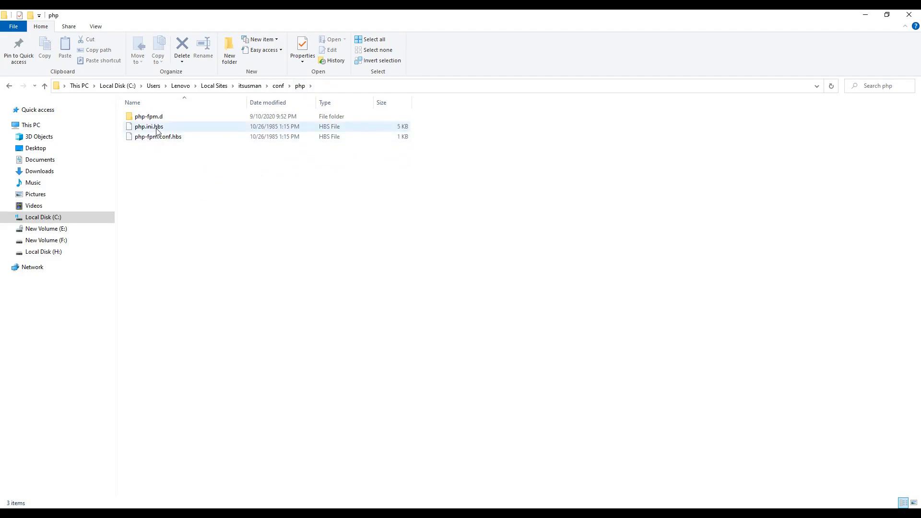
{"action": "right_click", "coordinate": [148, 126]}
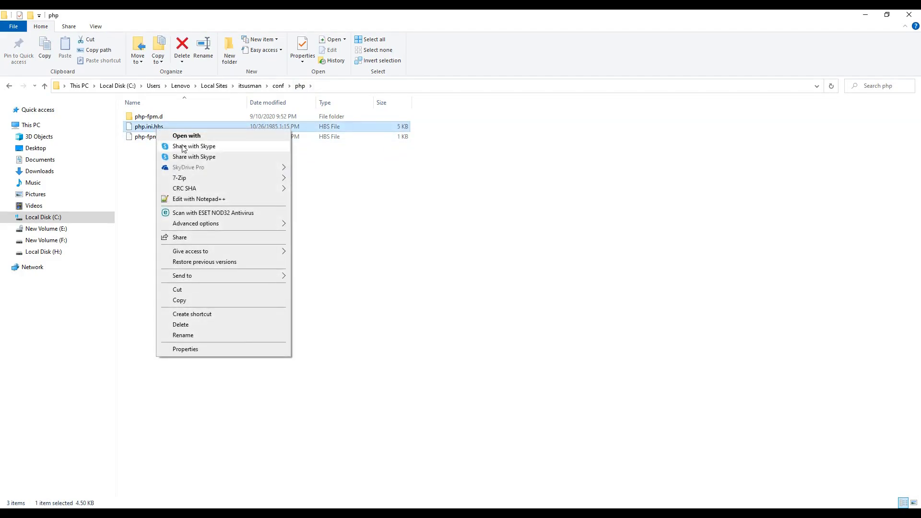
{"action": "mouse_move", "coordinate": [187, 202]}
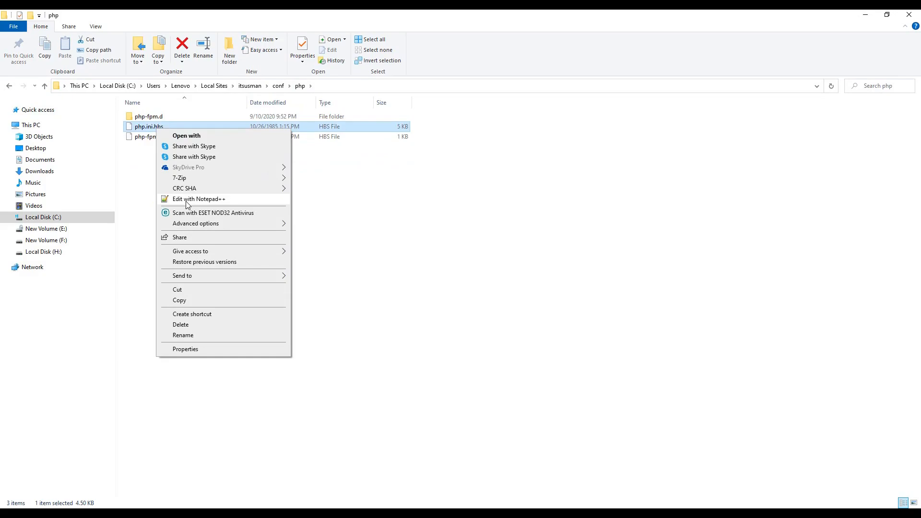
Step: Open php.ini.hbs in Notepad++ and search for upload_max_filesize, copied from the notes
{"action": "left_click", "coordinate": [199, 199]}
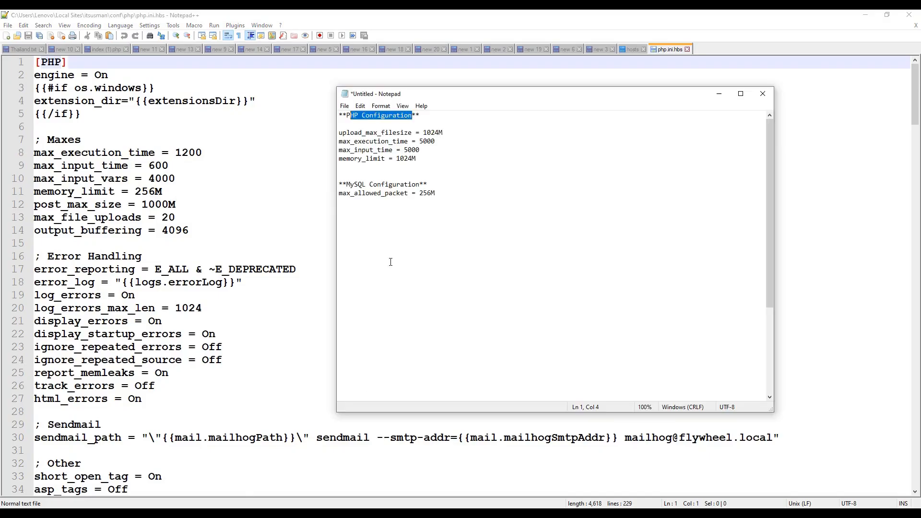
{"action": "left_click", "coordinate": [410, 141]}
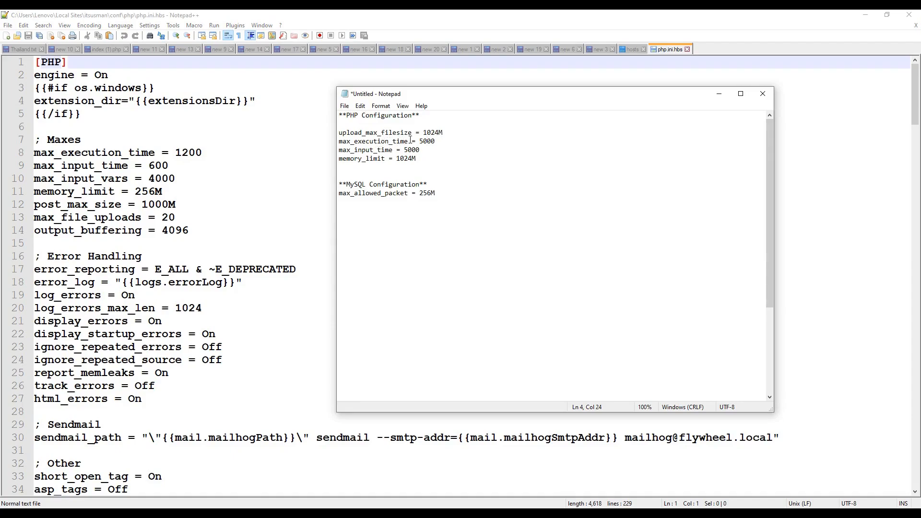
{"action": "double_click", "coordinate": [396, 133]}
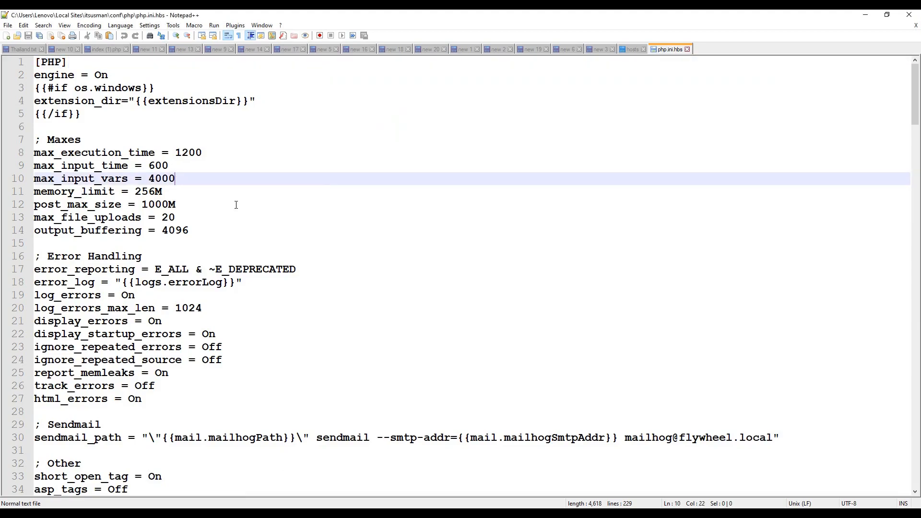
{"action": "key", "text": "Ctrl+f"}
{"action": "type", "text": "upload_max_filesize"}
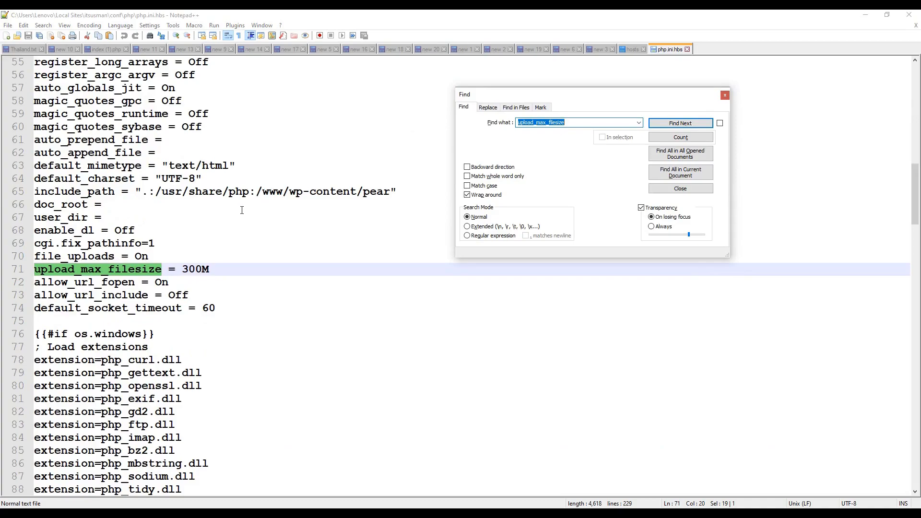
Step: Set upload_max_filesize and memory_limit to 1024M, max_execution_time and max_input_vars to 5000
{"action": "left_click", "coordinate": [680, 188]}
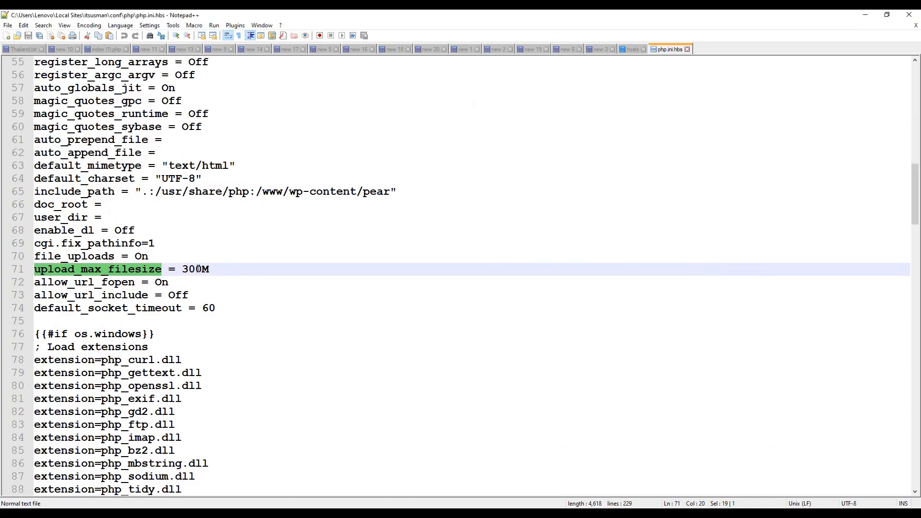
{"action": "type", "text": "102"}
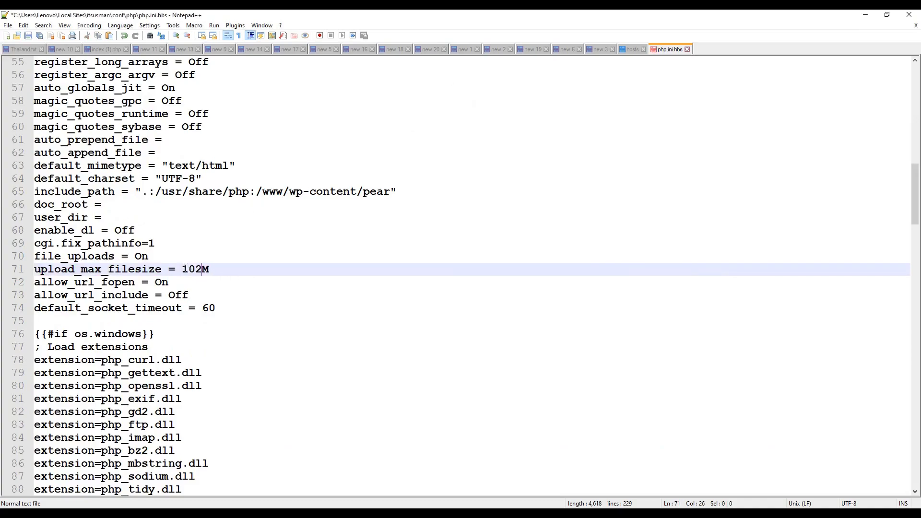
{"action": "type", "text": "4"}
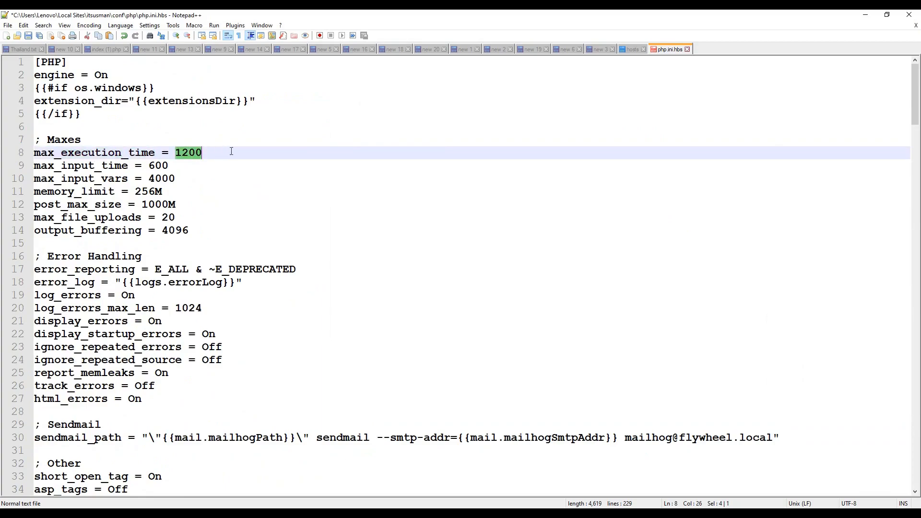
{"action": "type", "text": "5000"}
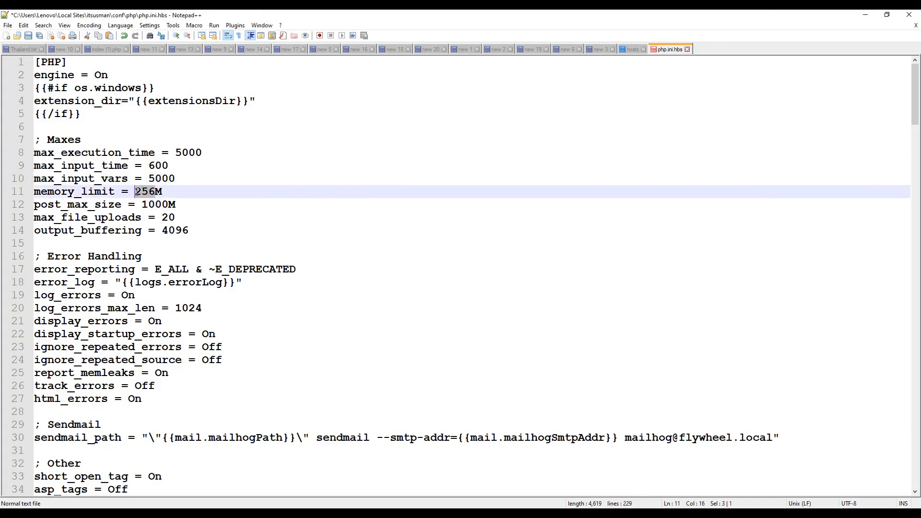
{"action": "type", "text": "1024"}
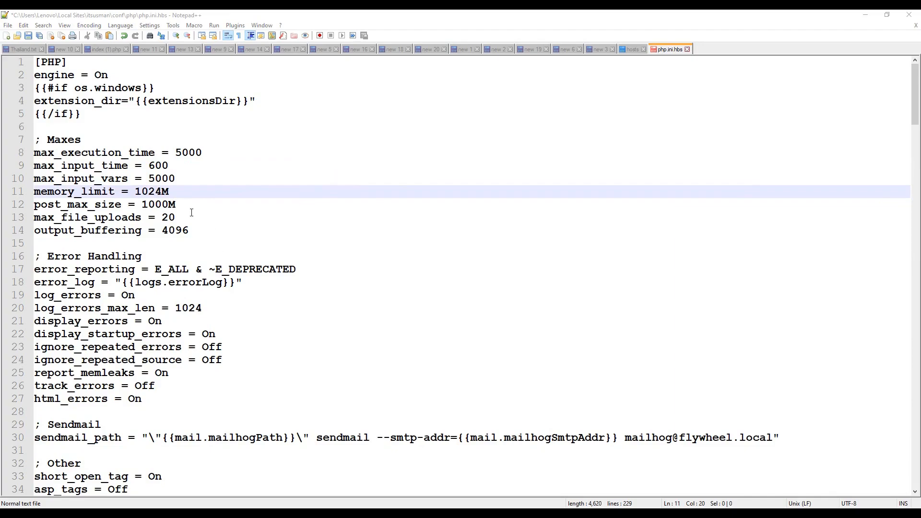
{"action": "left_click", "coordinate": [188, 230]}
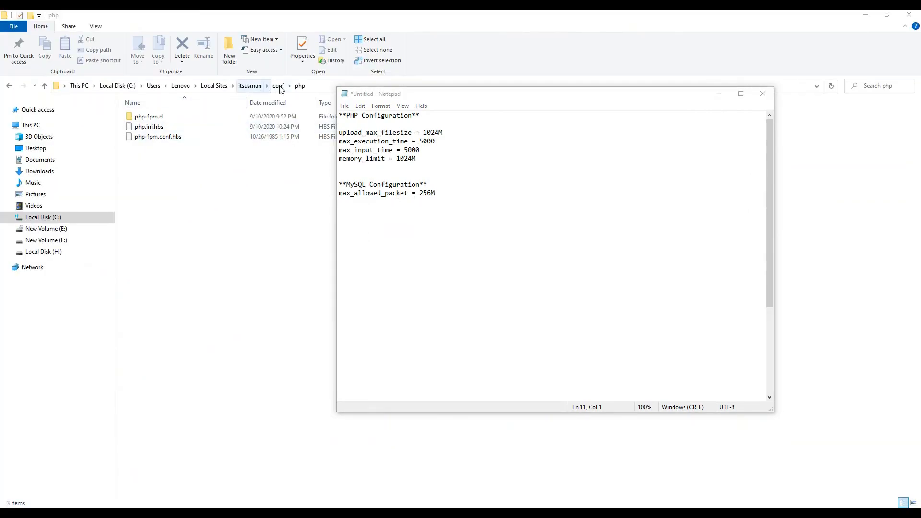
Step: Go up to conf, enter the mysql folder, and open my.cnf.hbs in Notepad++
{"action": "left_click", "coordinate": [278, 86]}
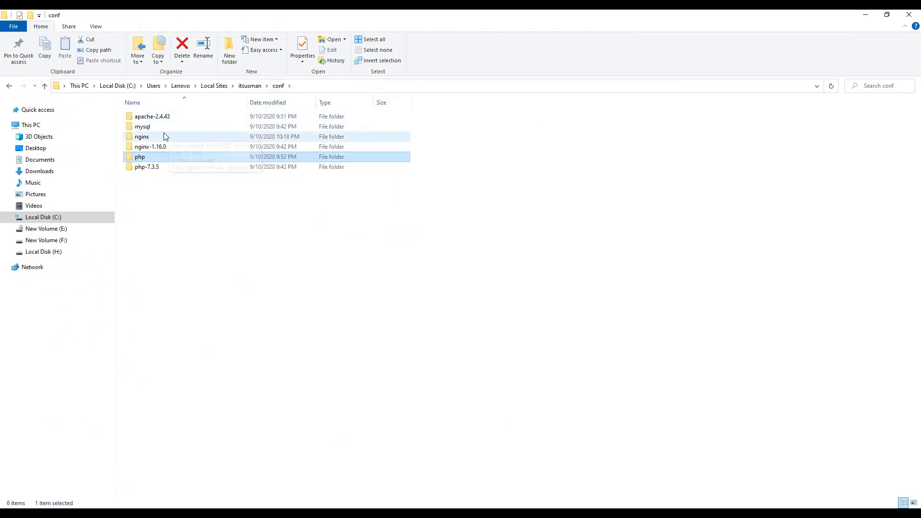
{"action": "double_click", "coordinate": [142, 126]}
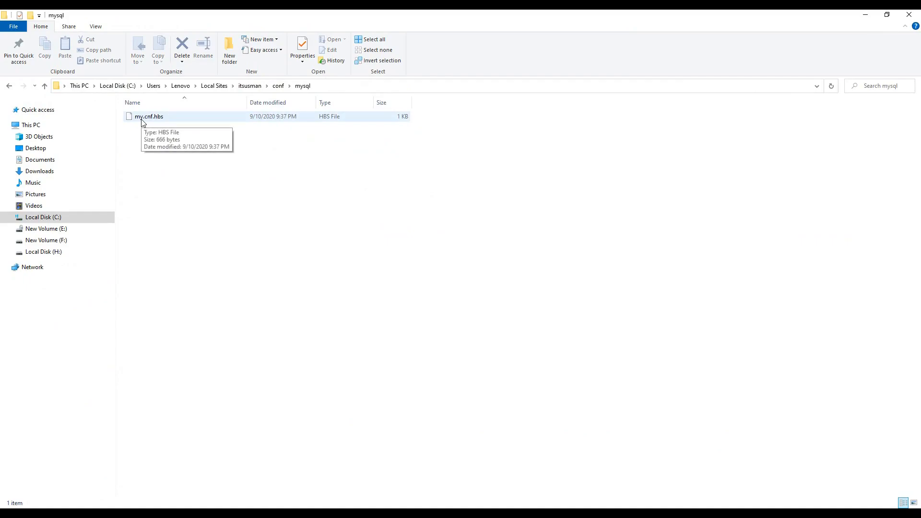
{"action": "left_click", "coordinate": [149, 116]}
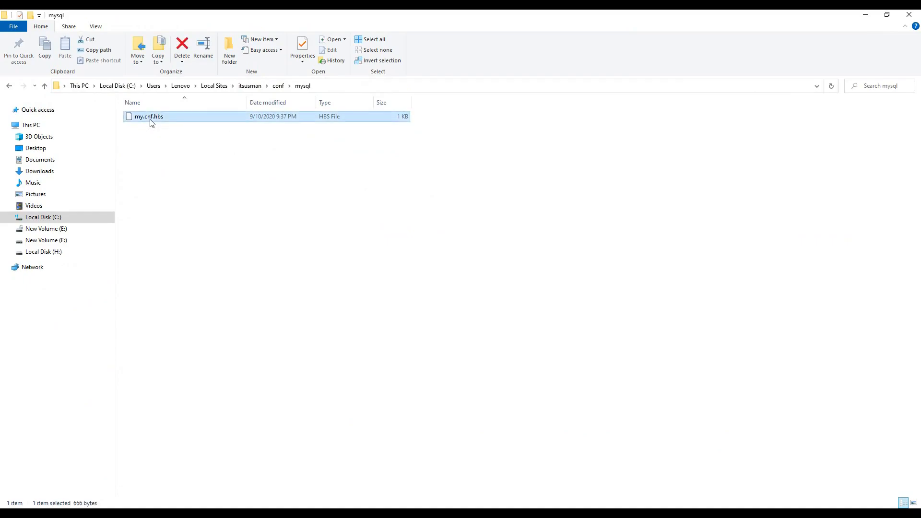
{"action": "double_click", "coordinate": [149, 116]}
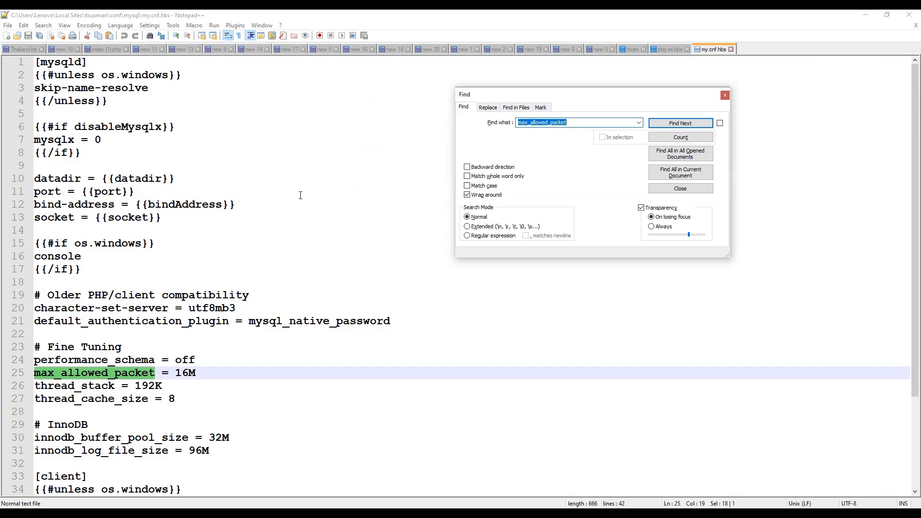
Step: Edit the max_allowed_packet value on line 25 up from 16M
{"action": "left_click", "coordinate": [679, 188]}
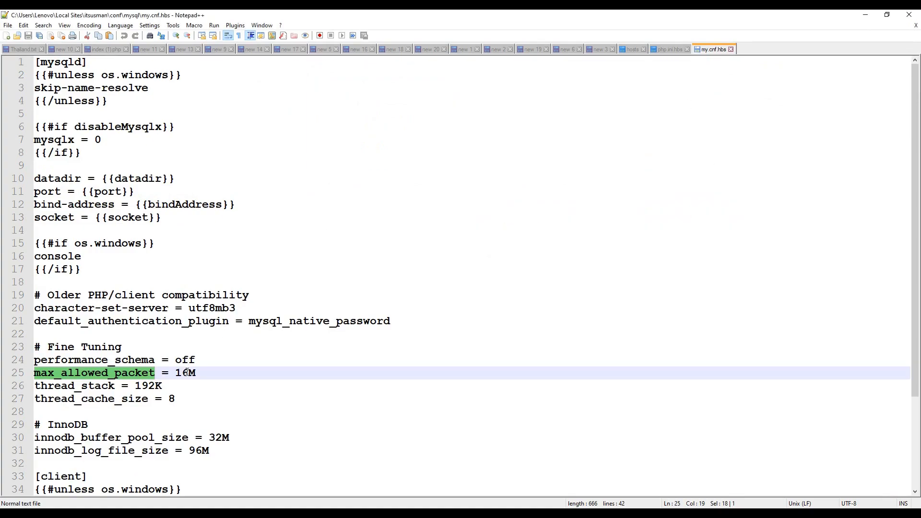
{"action": "type", "text": "2"}
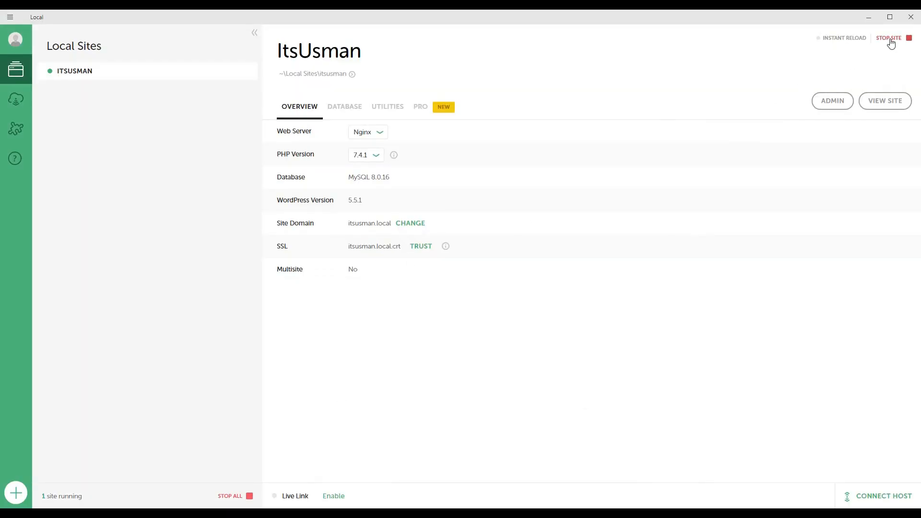
Step: Stop the ItsUsman site in Local, then start it again
{"action": "left_click", "coordinate": [889, 38]}
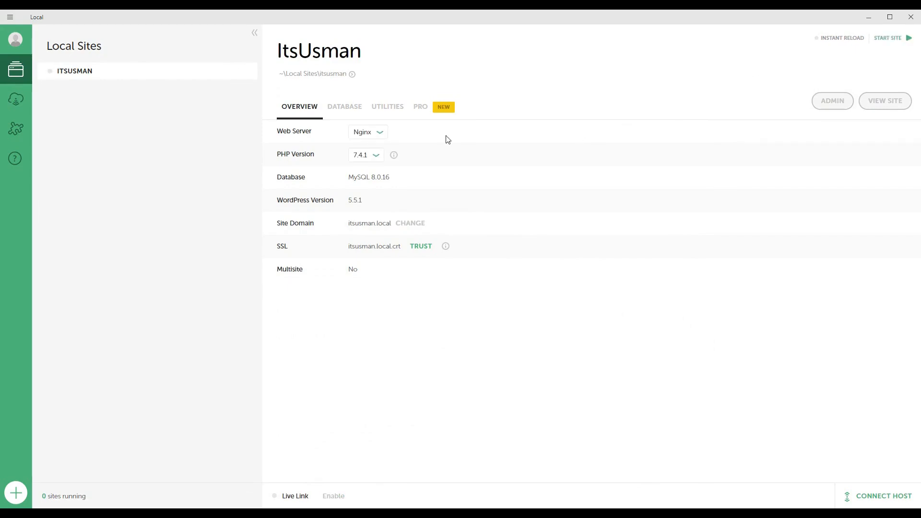
{"action": "mouse_move", "coordinate": [889, 41]}
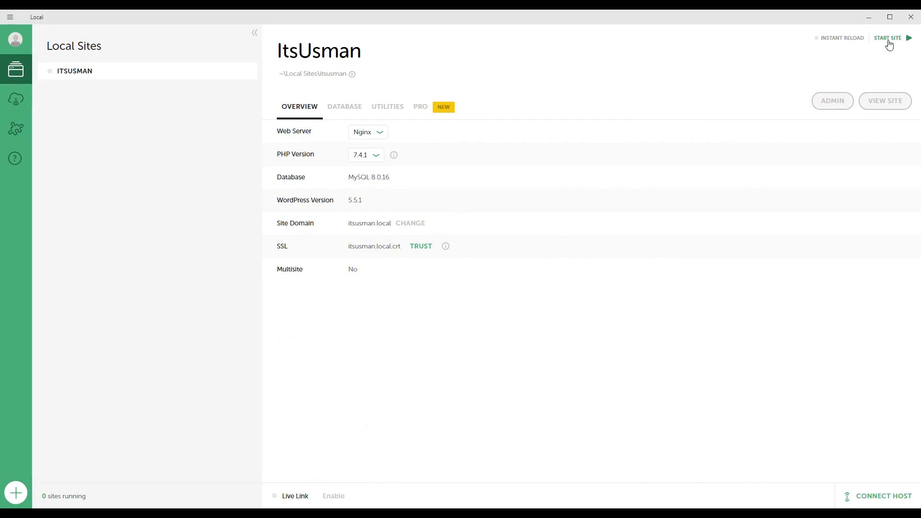
{"action": "left_click", "coordinate": [888, 38]}
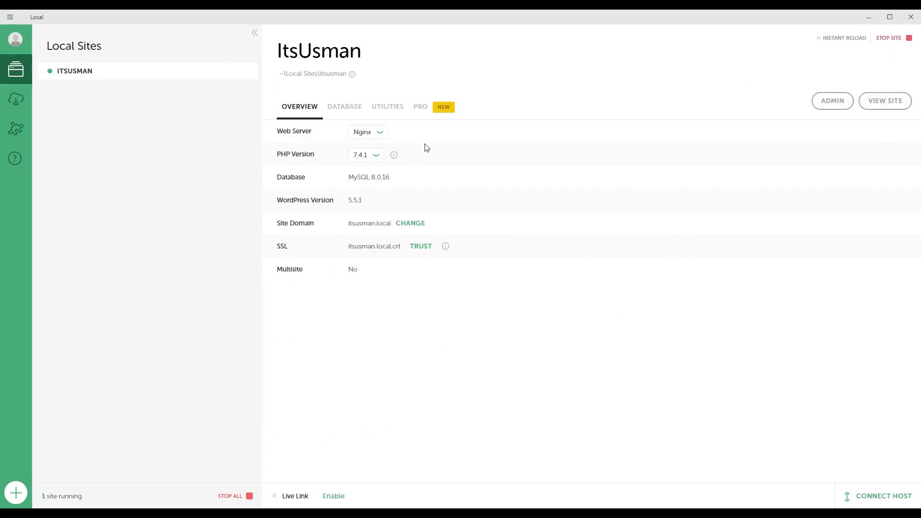
{"action": "mouse_move", "coordinate": [459, 142]}
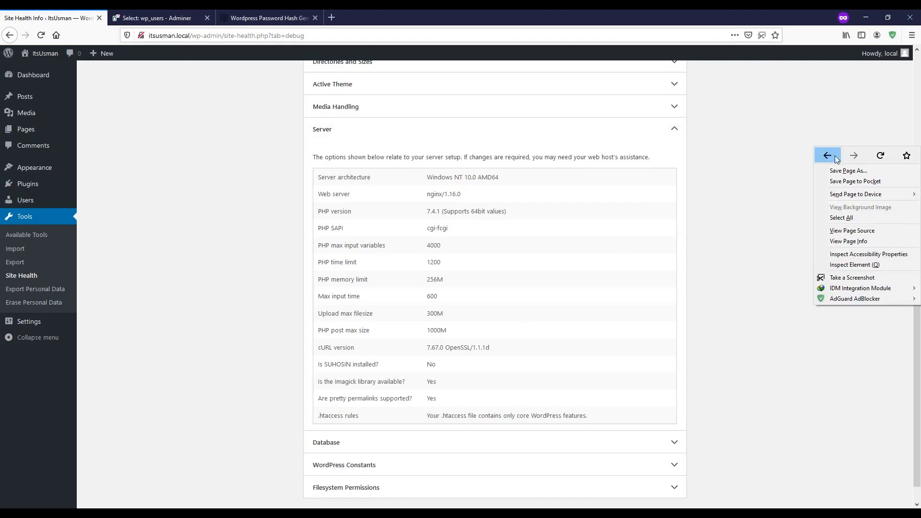
Step: Reload the Site Health Info page and expand the Server section to see the new limits
{"action": "left_click", "coordinate": [828, 155]}
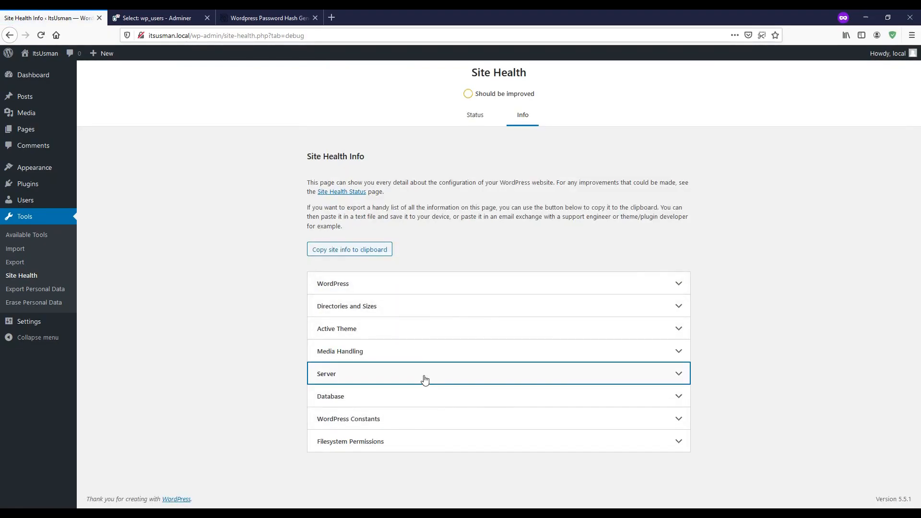
{"action": "left_click", "coordinate": [424, 374]}
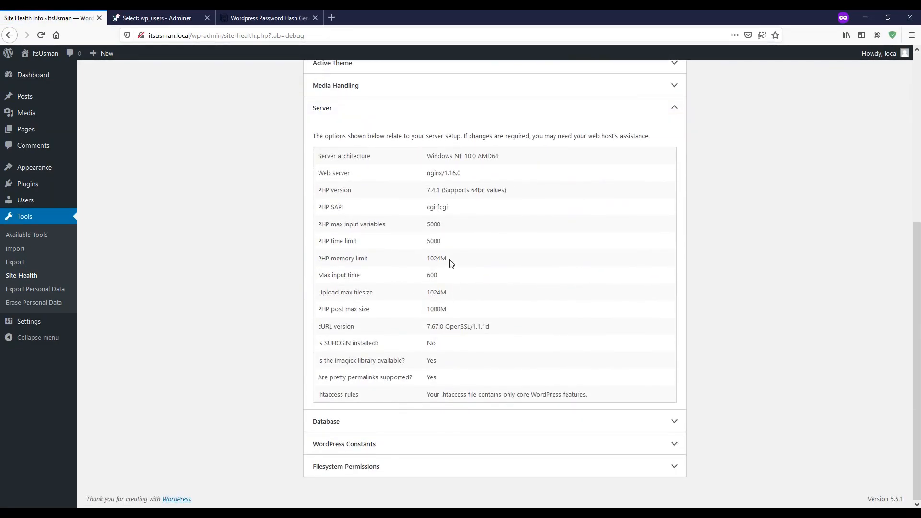
{"action": "mouse_move", "coordinate": [458, 249]}
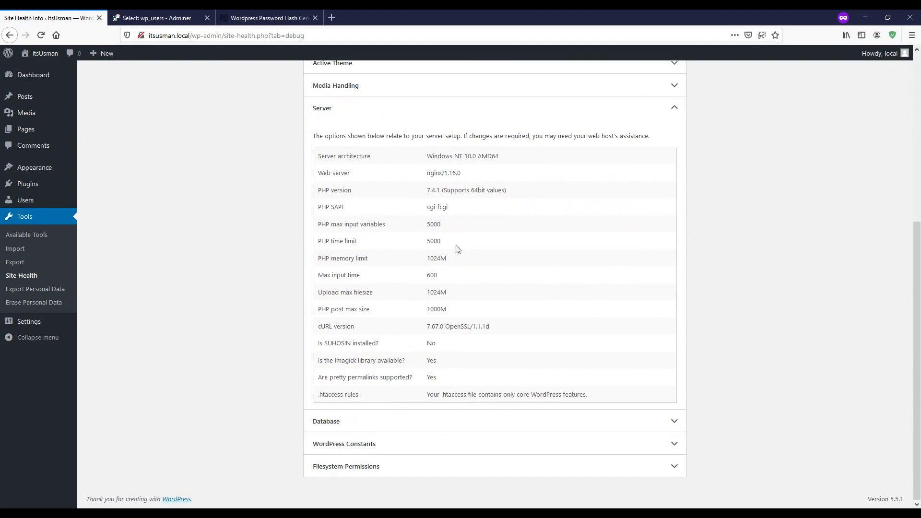
{"action": "mouse_move", "coordinate": [463, 238]}
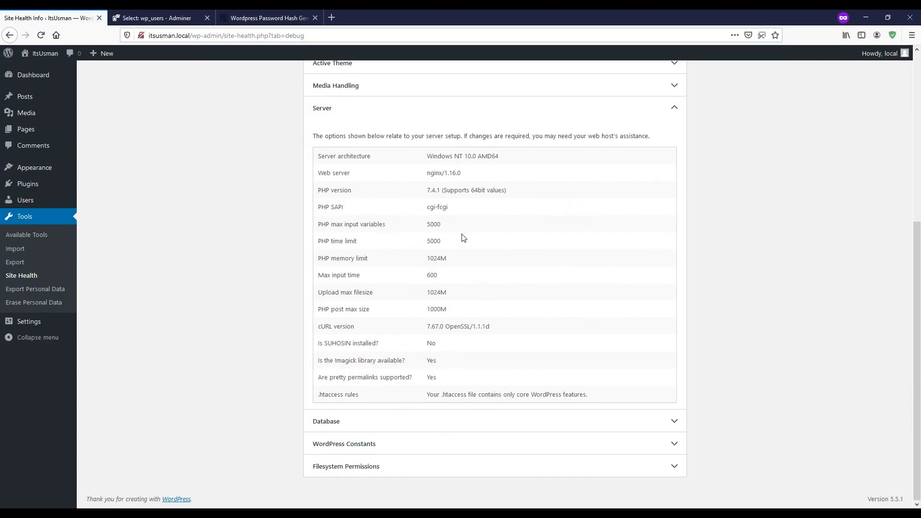